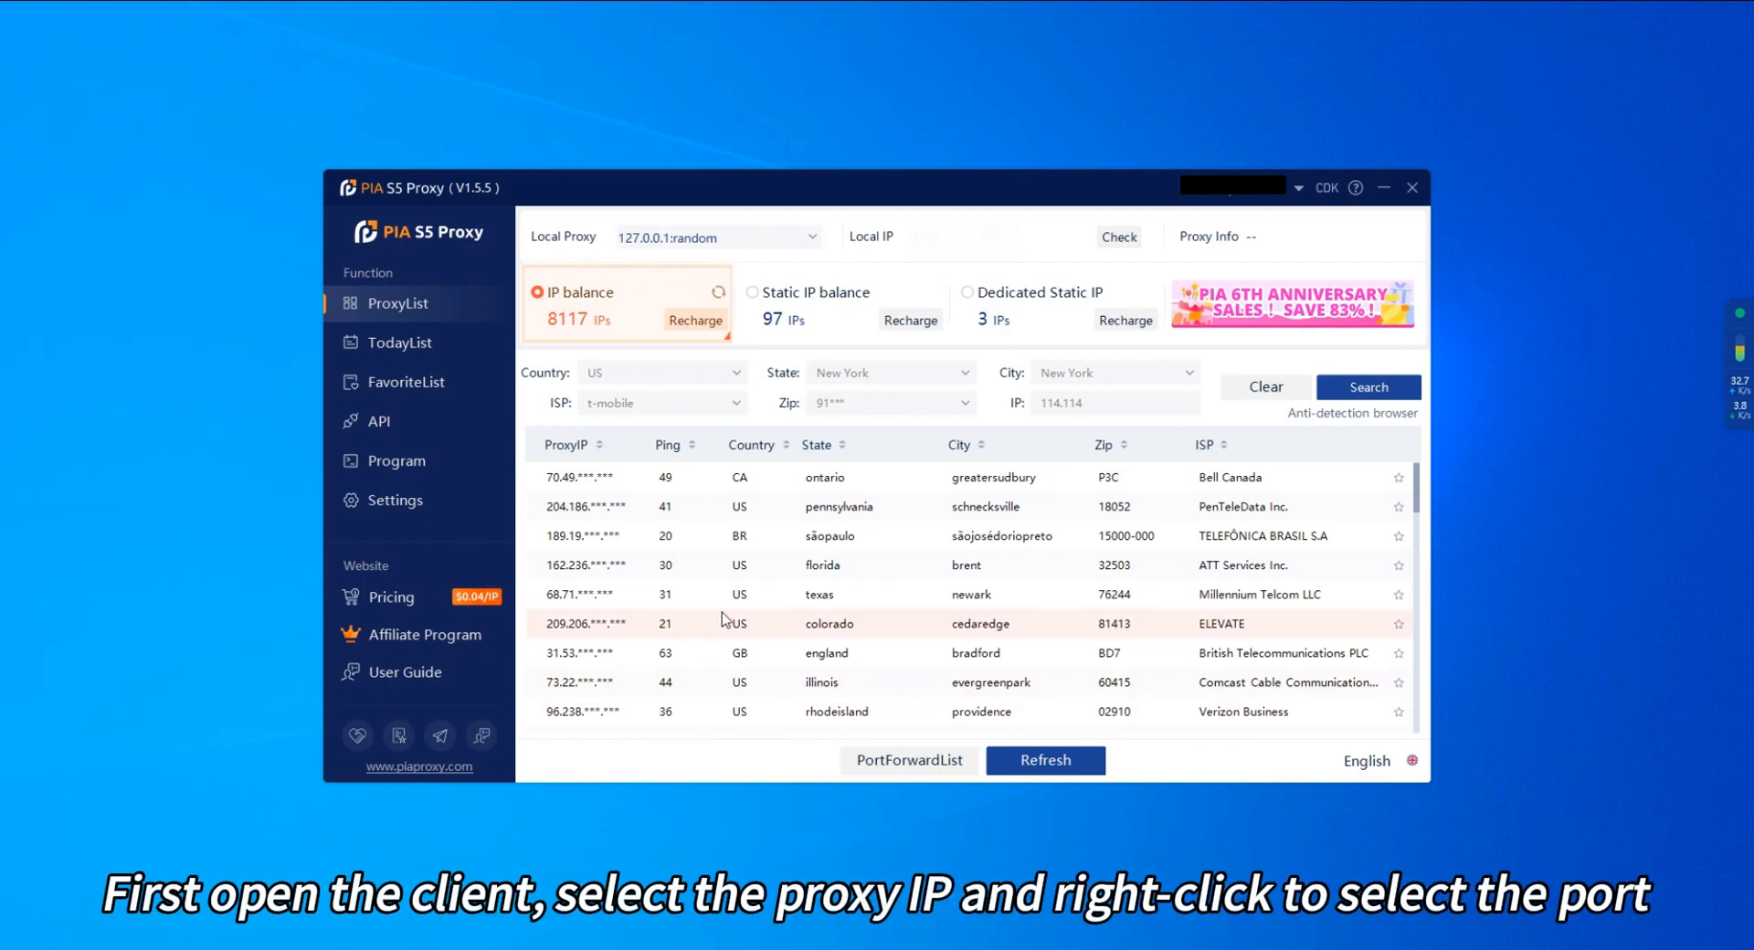
Forward the Newark, Texas proxy to local port 40002 and view the forwarded-port list.
right_click(818, 594)
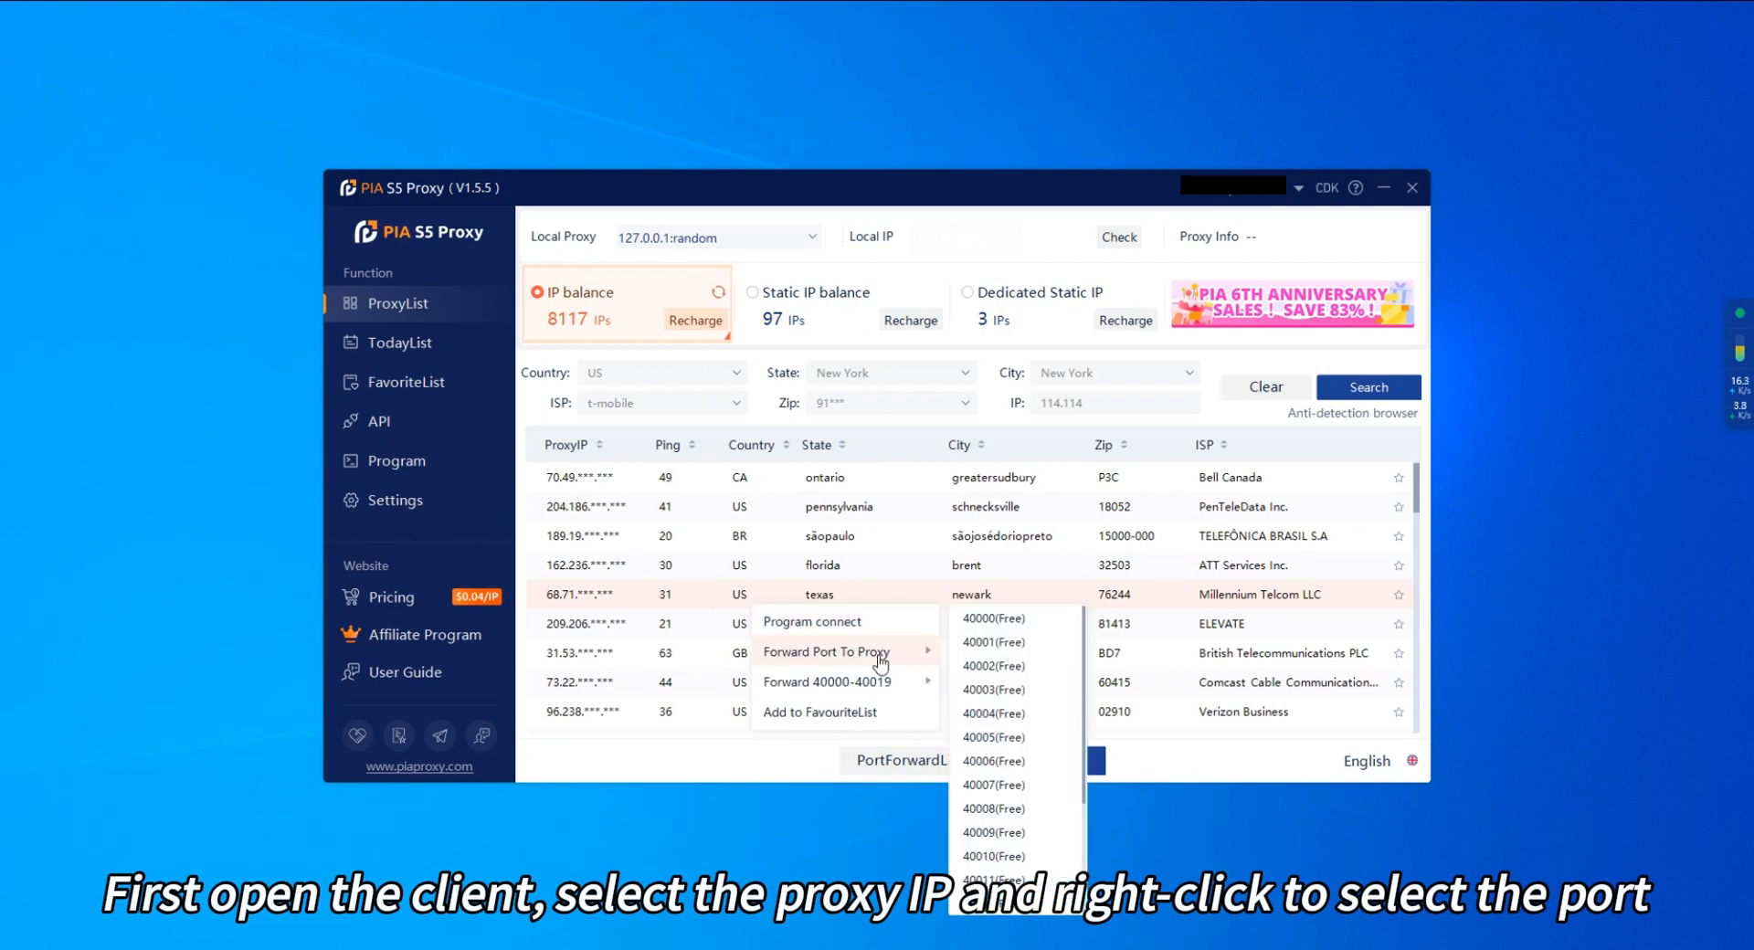
left_click(992, 618)
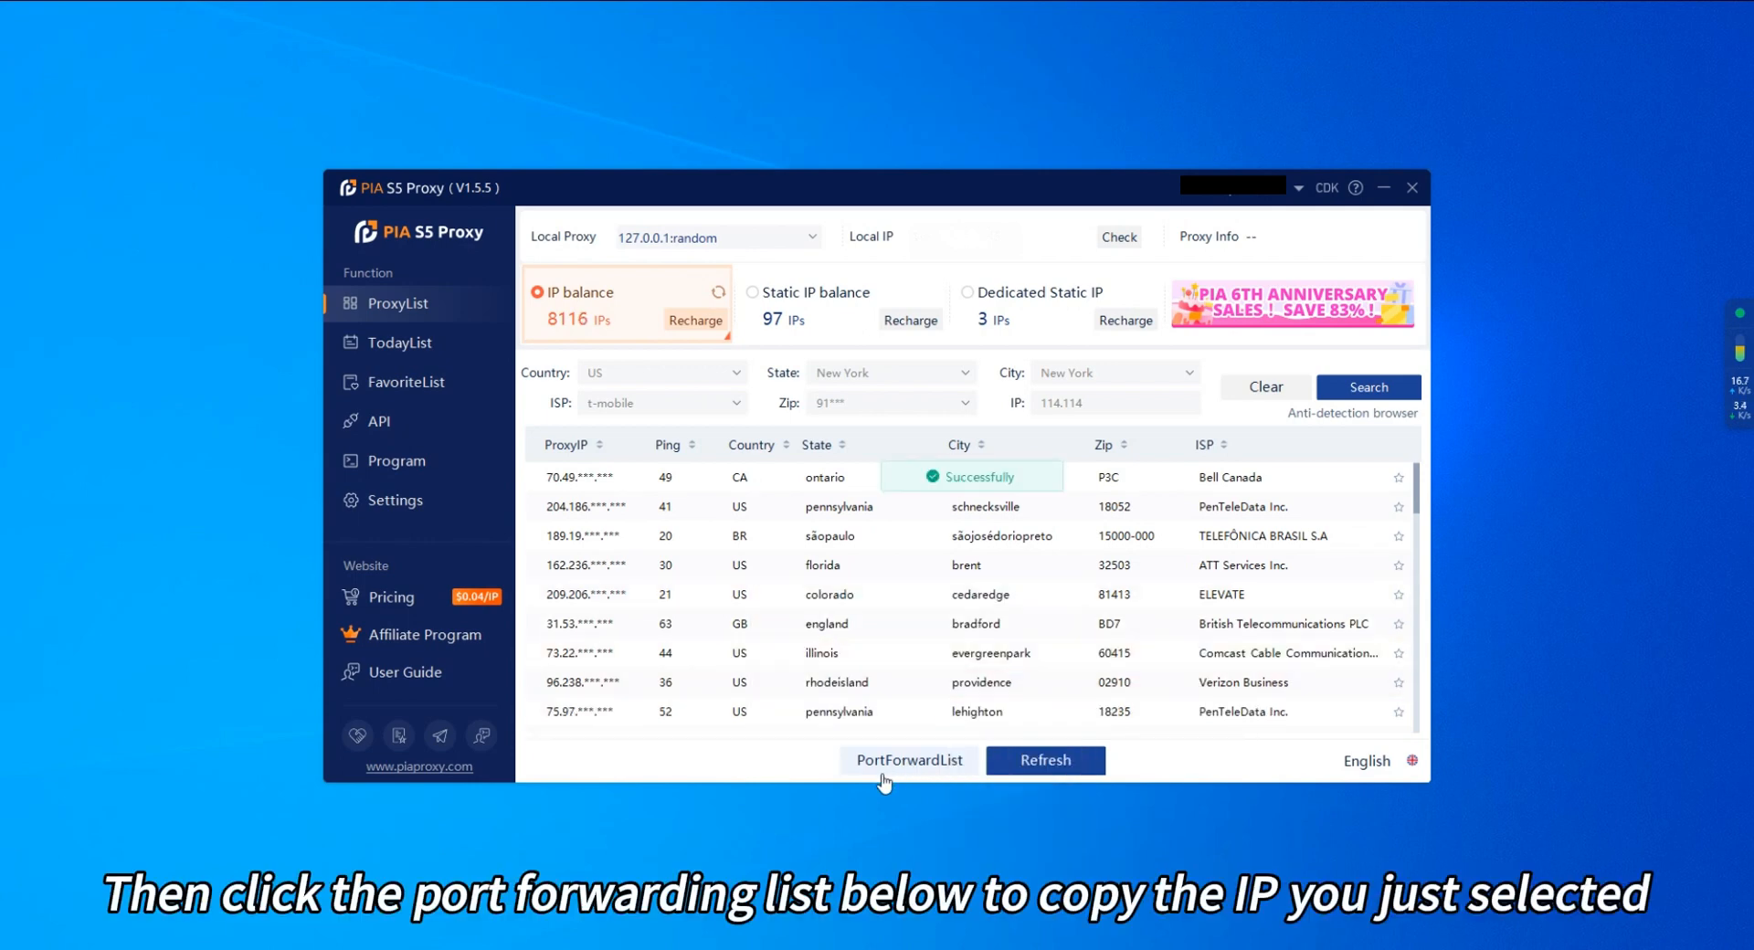
left_click(909, 760)
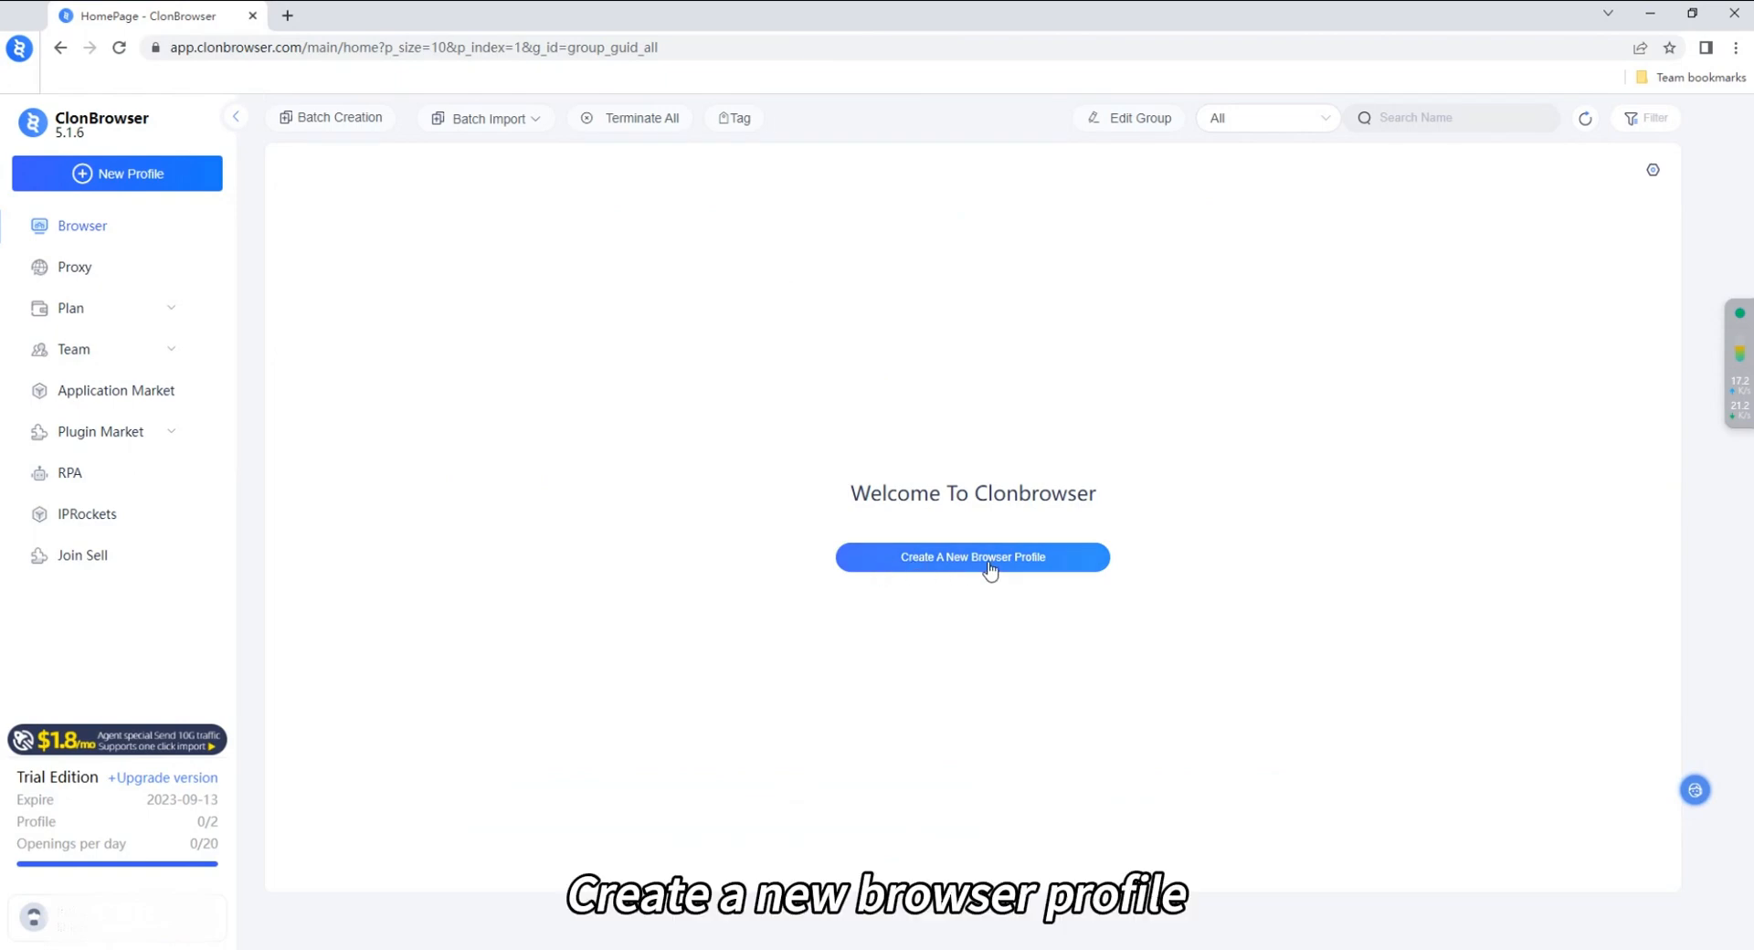
Create a profile named 'pias5' and start adding a remote SOCKS proxy for it.
left_click(972, 557)
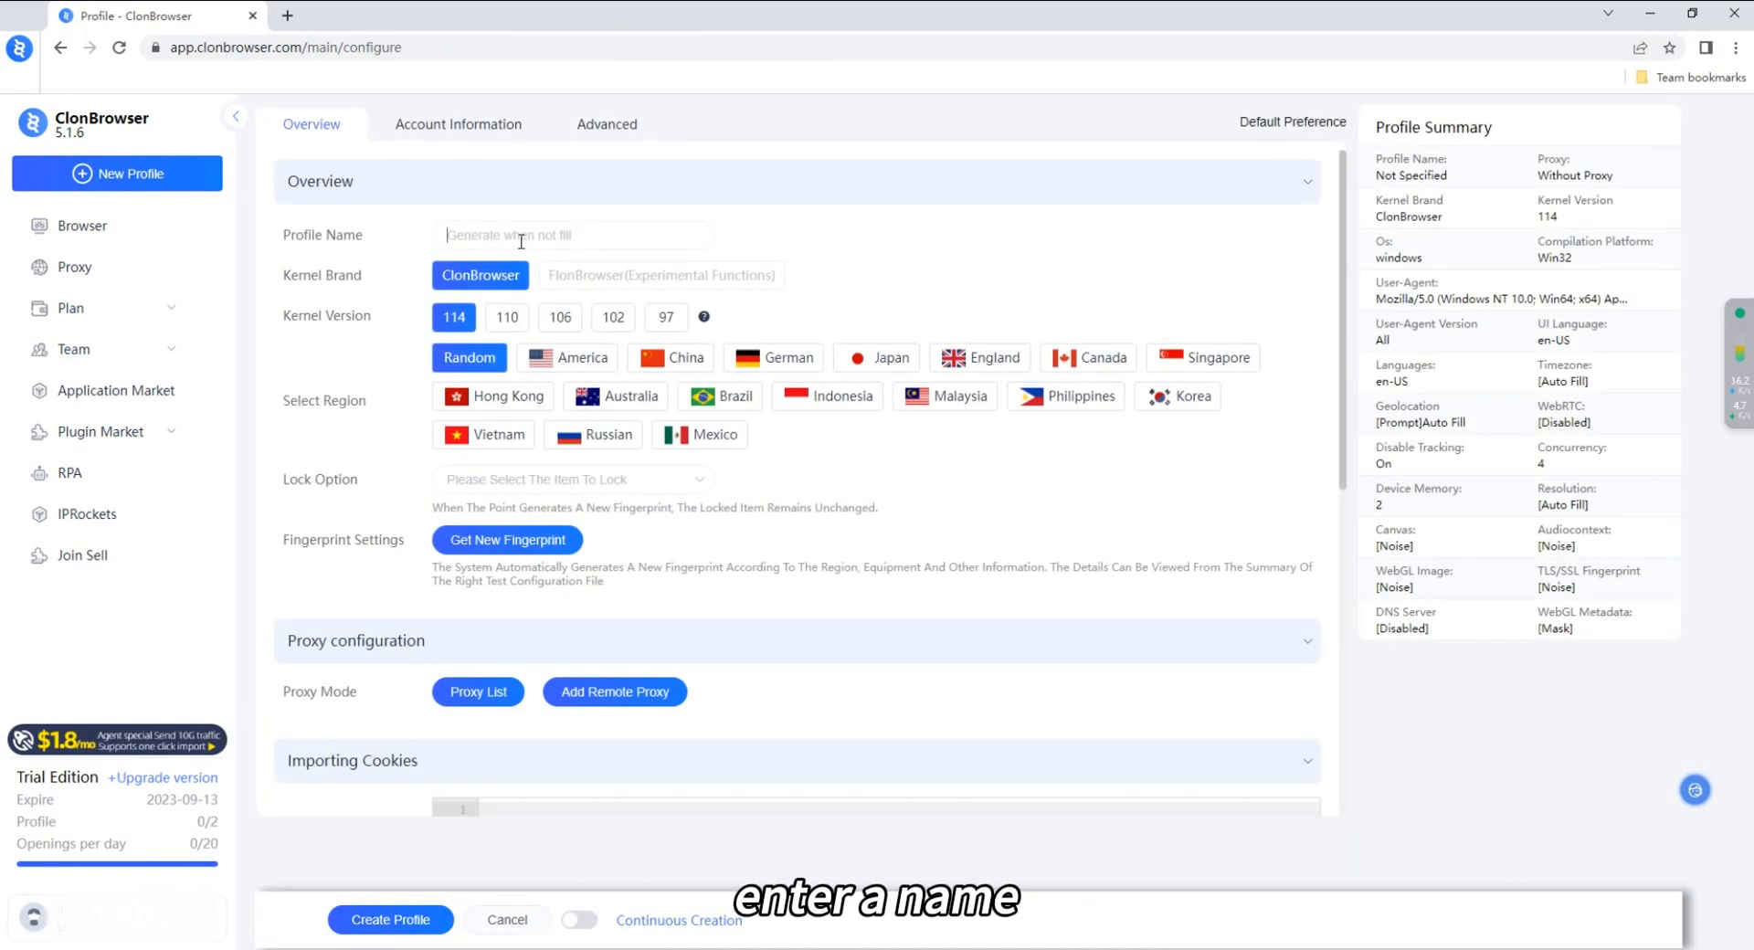
type("pias5")
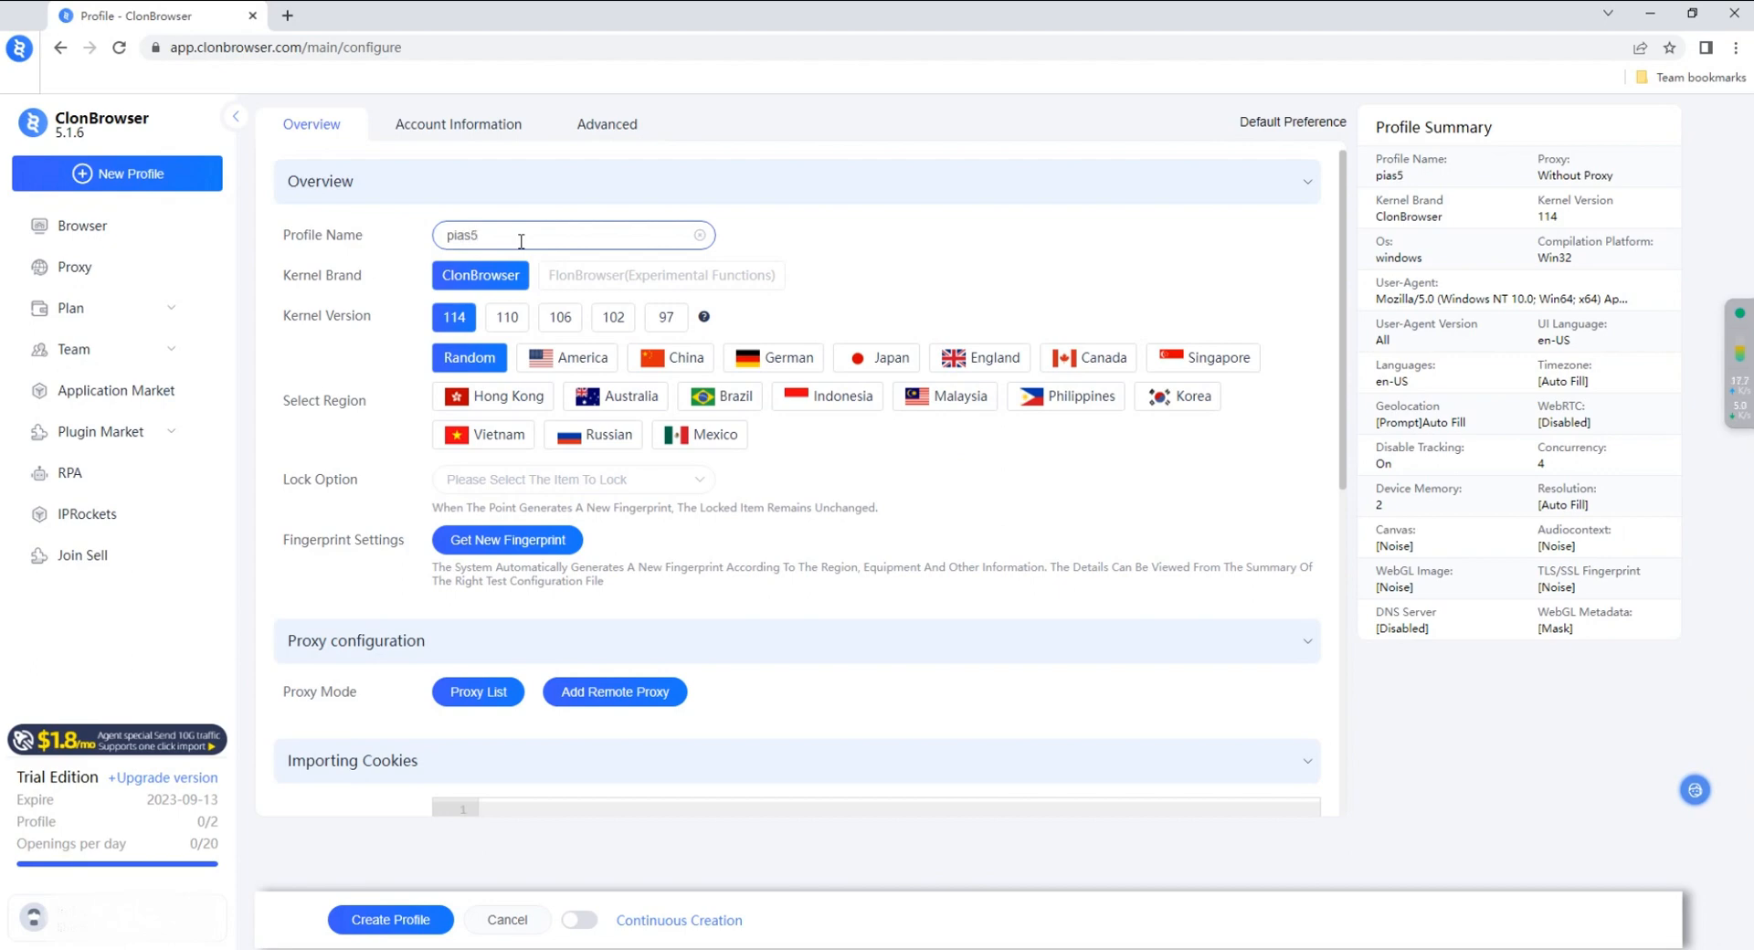
left_click(477, 691)
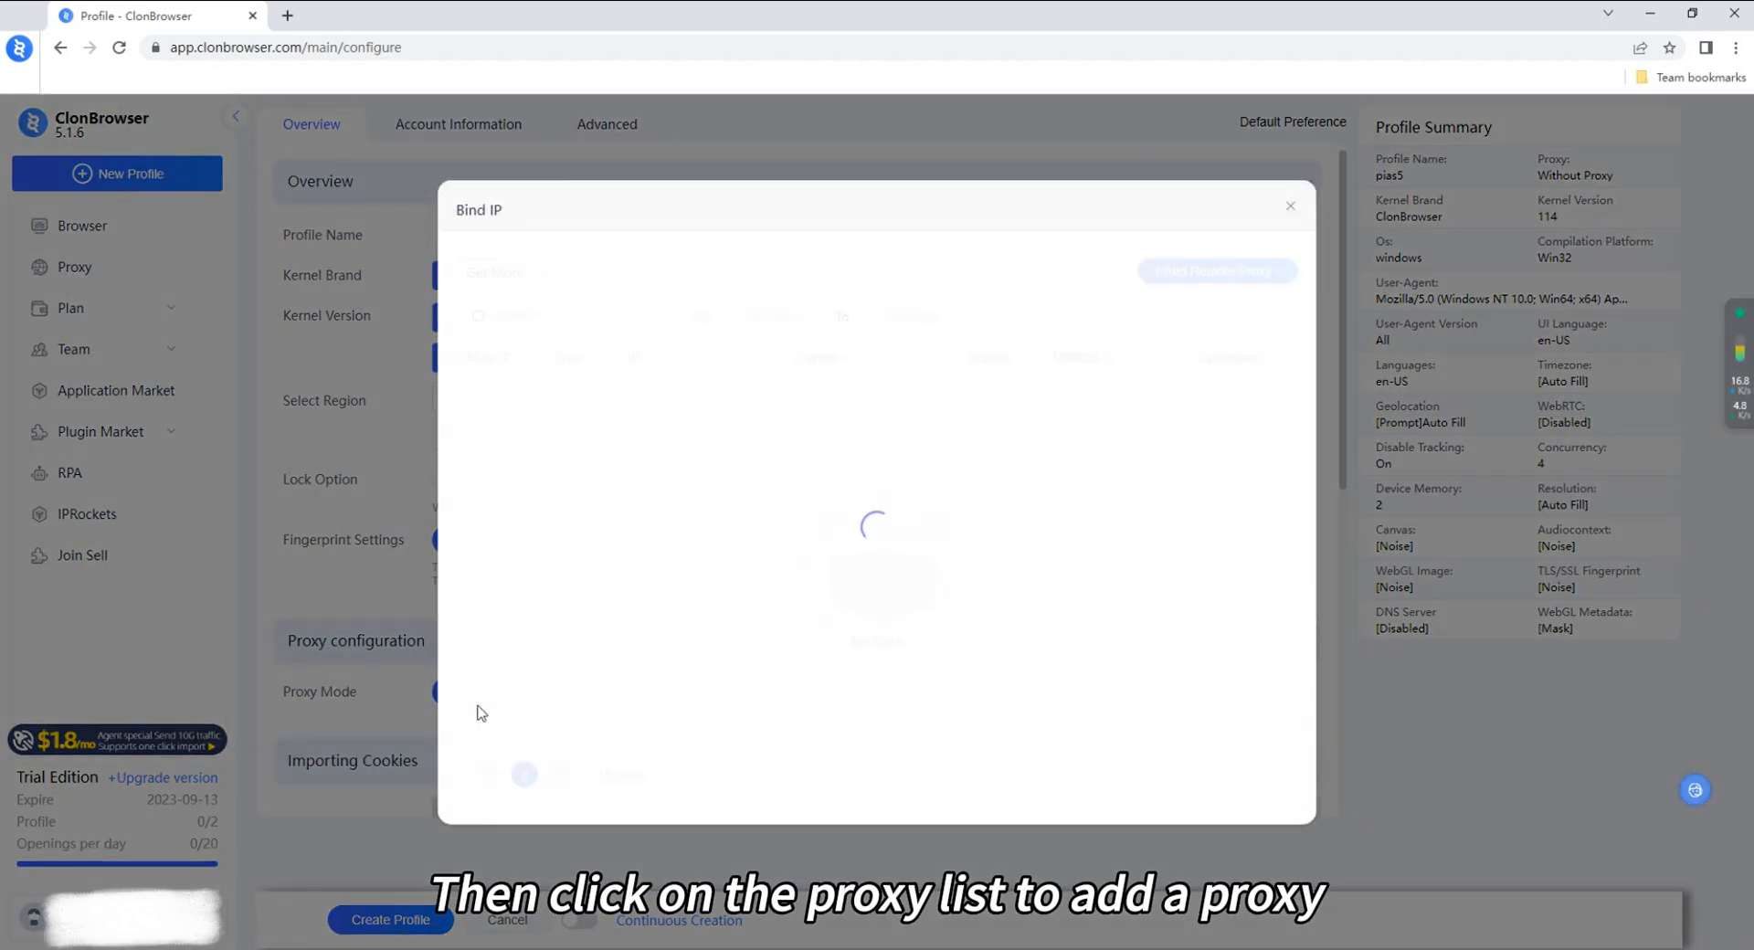
left_click(1215, 270)
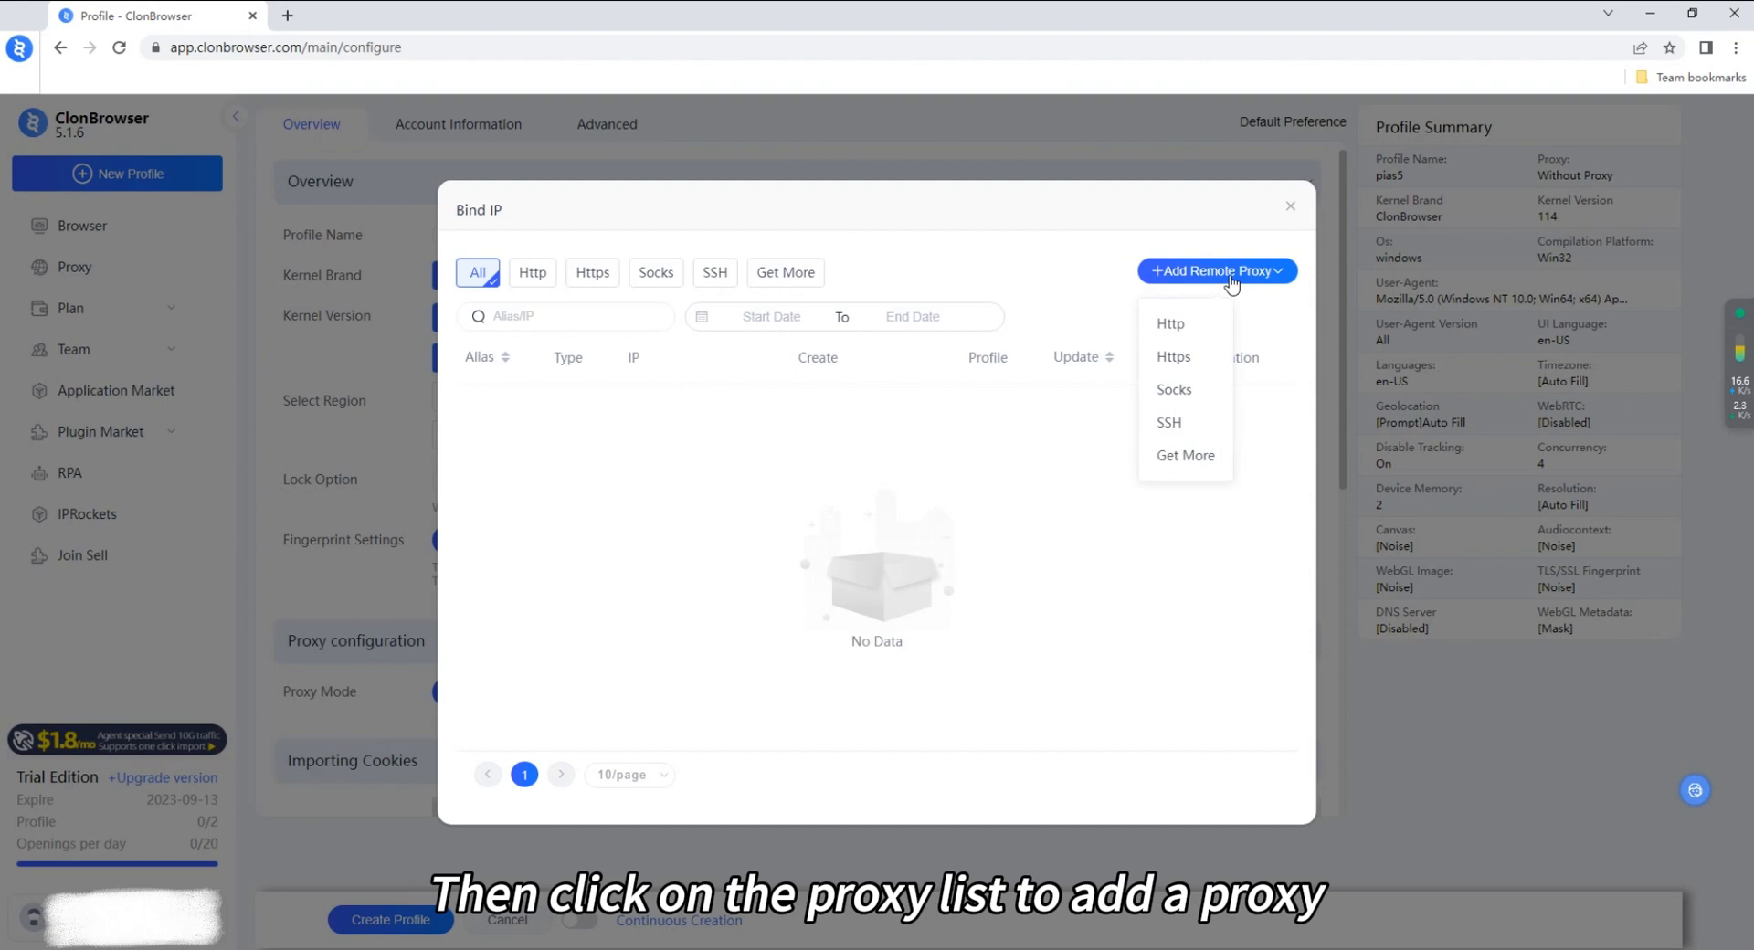
left_click(1173, 389)
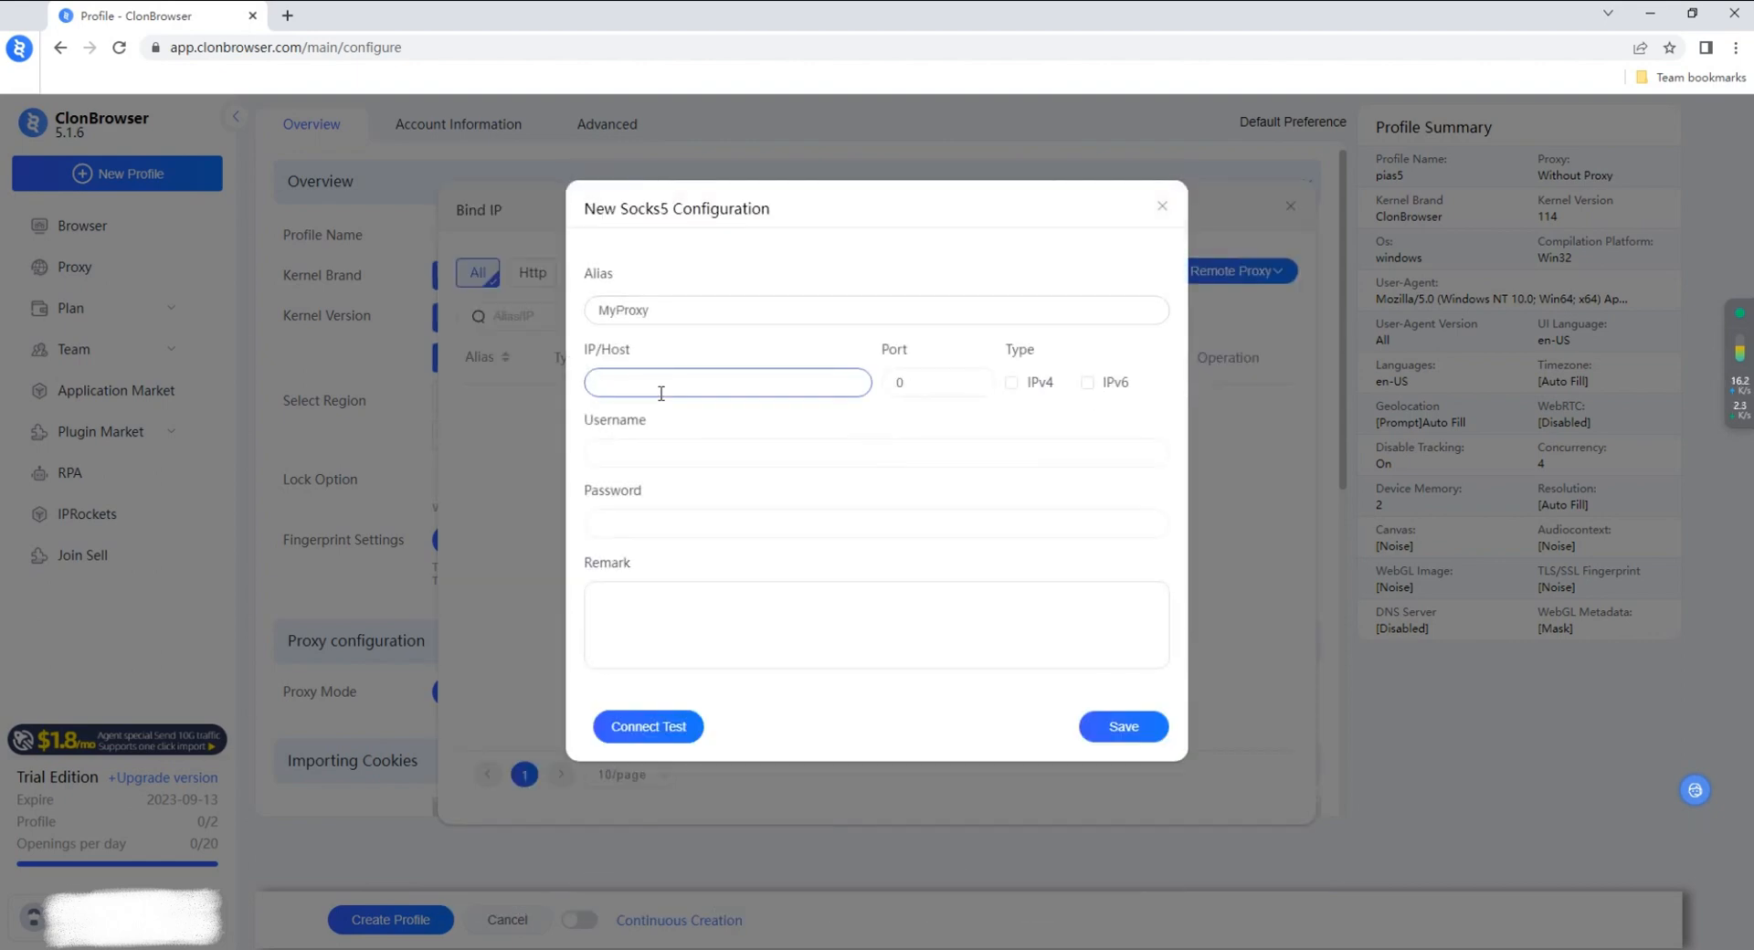
Enter SOCKS5 proxy 127.0.0.1:40002, run the connection test, and save it.
type("127.0.0.1:40002")
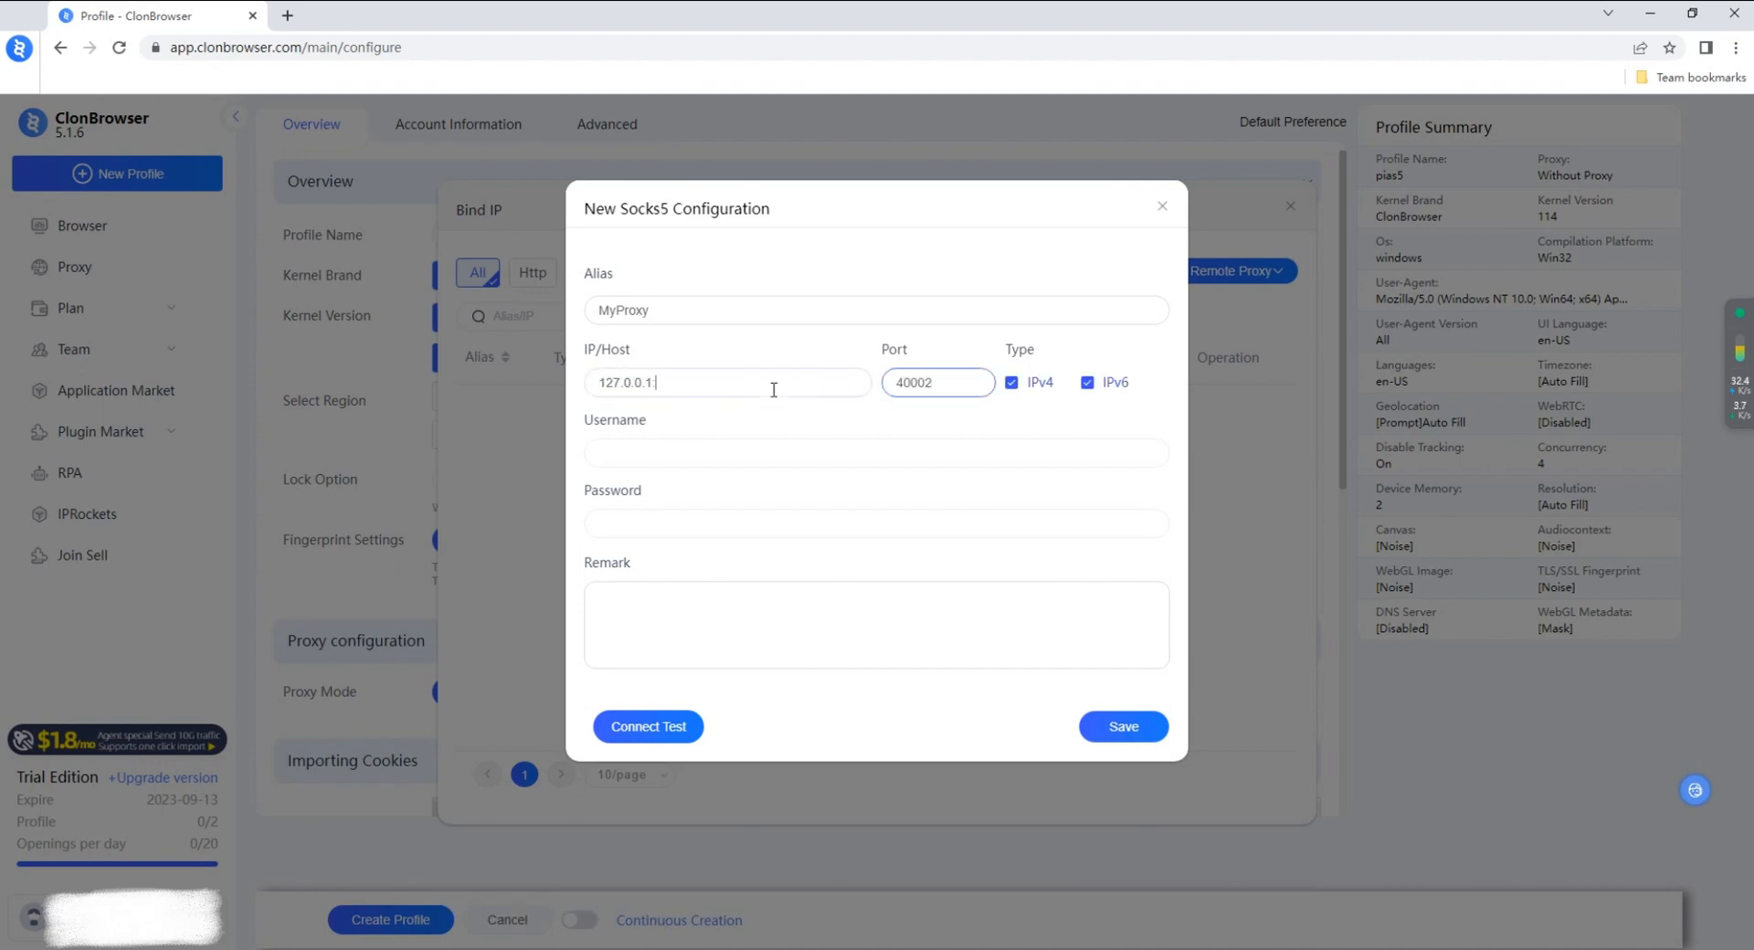
left_click(648, 726)
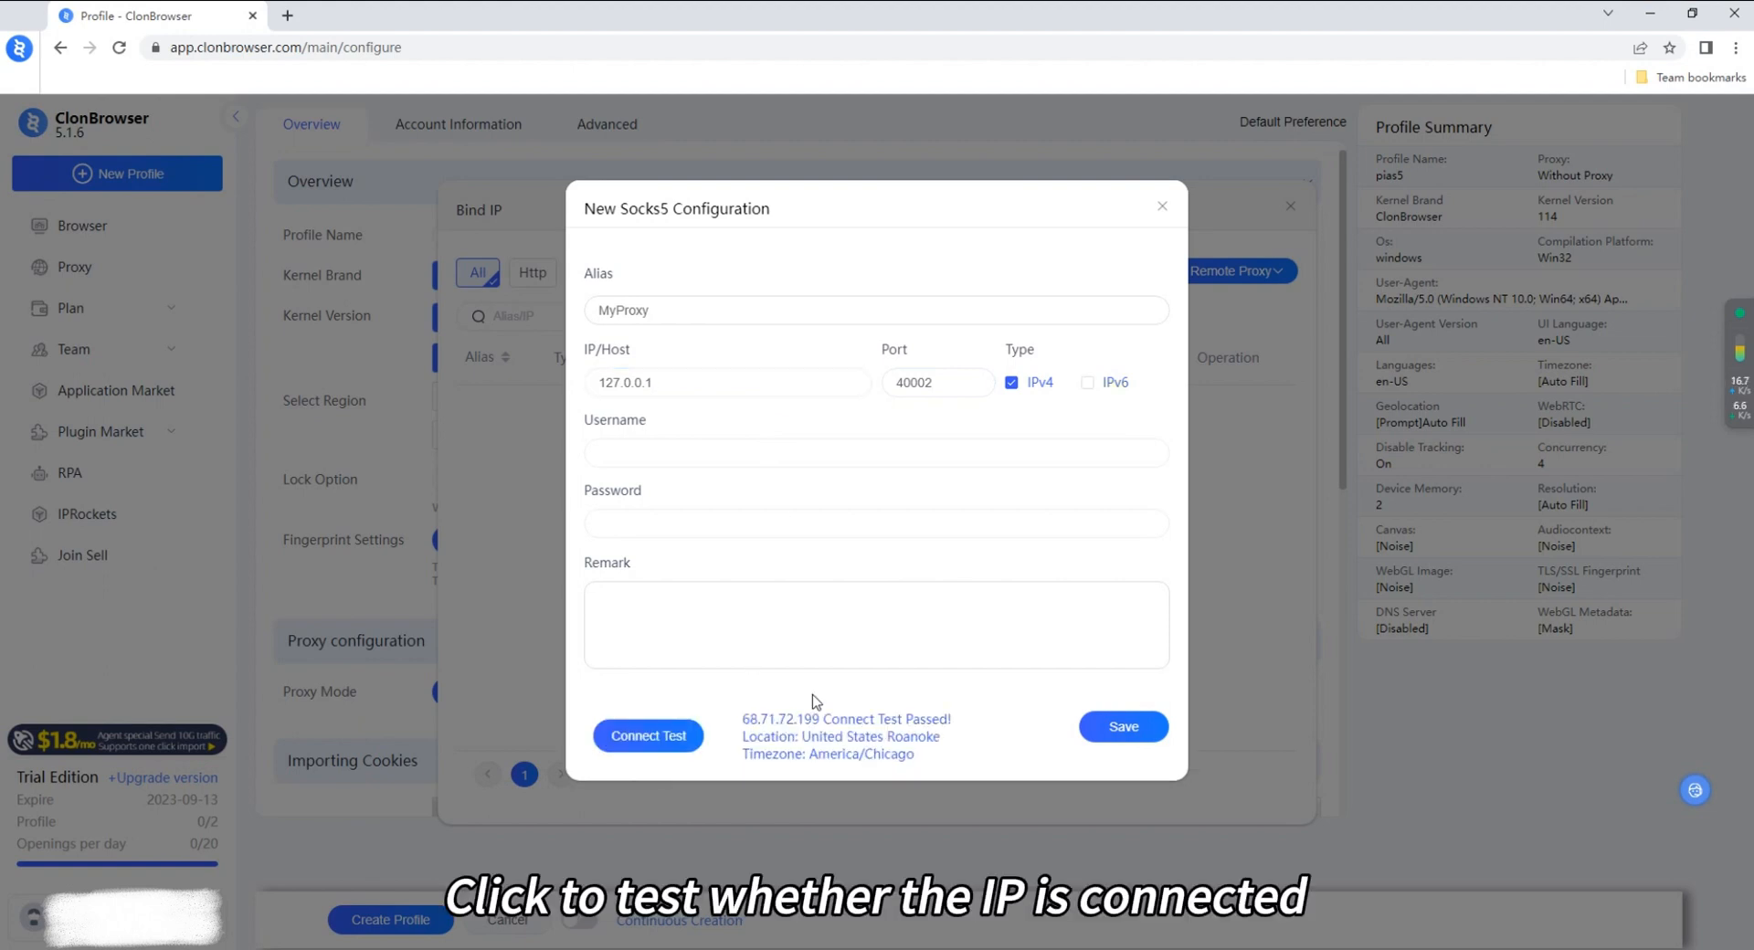
mouse_move(1071, 741)
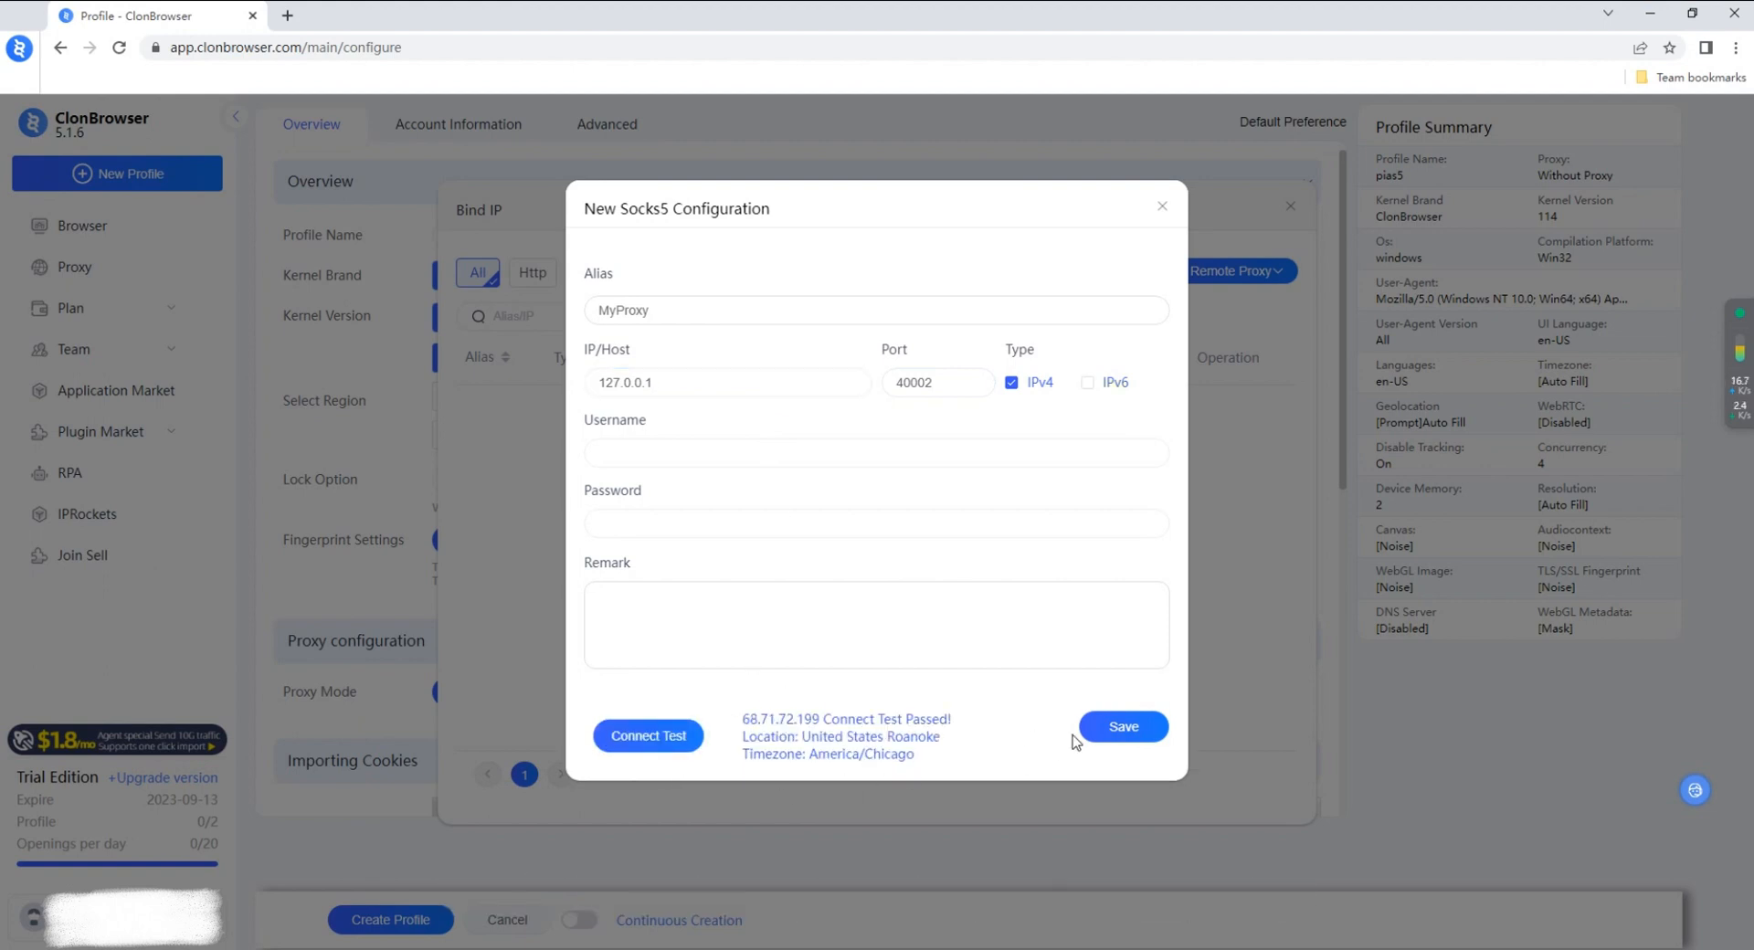
left_click(1122, 726)
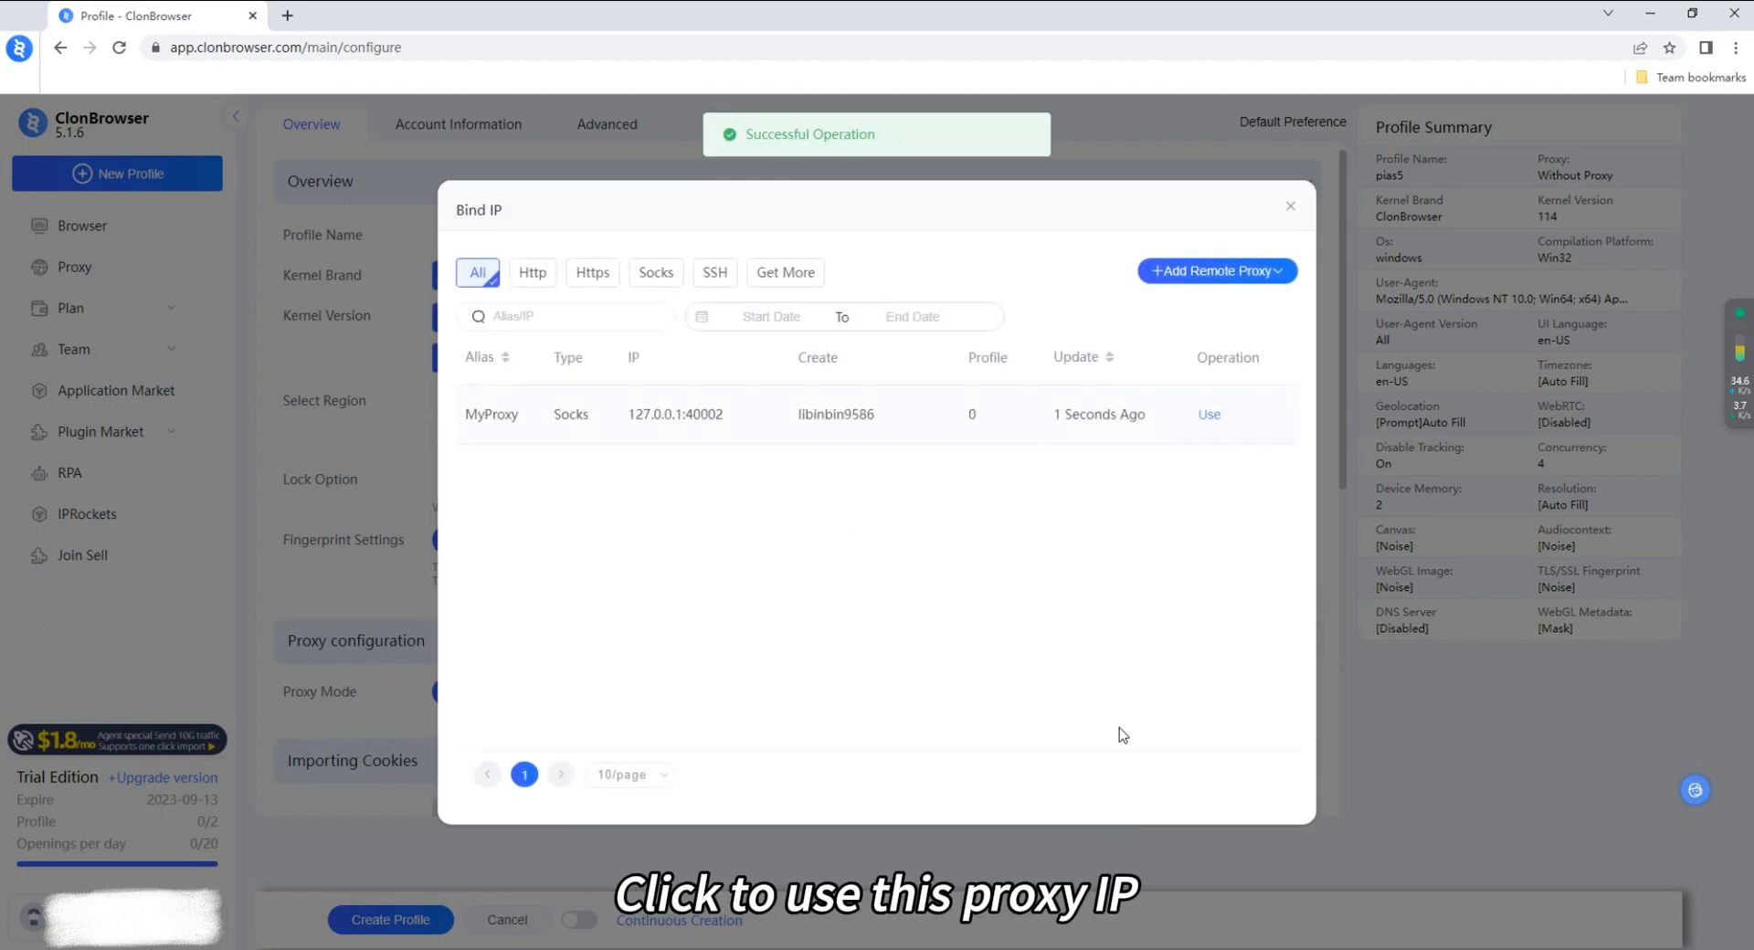
Assign MyProxy (127.0.0.1:40002) to pias5 and create the profile.
left_click(1210, 414)
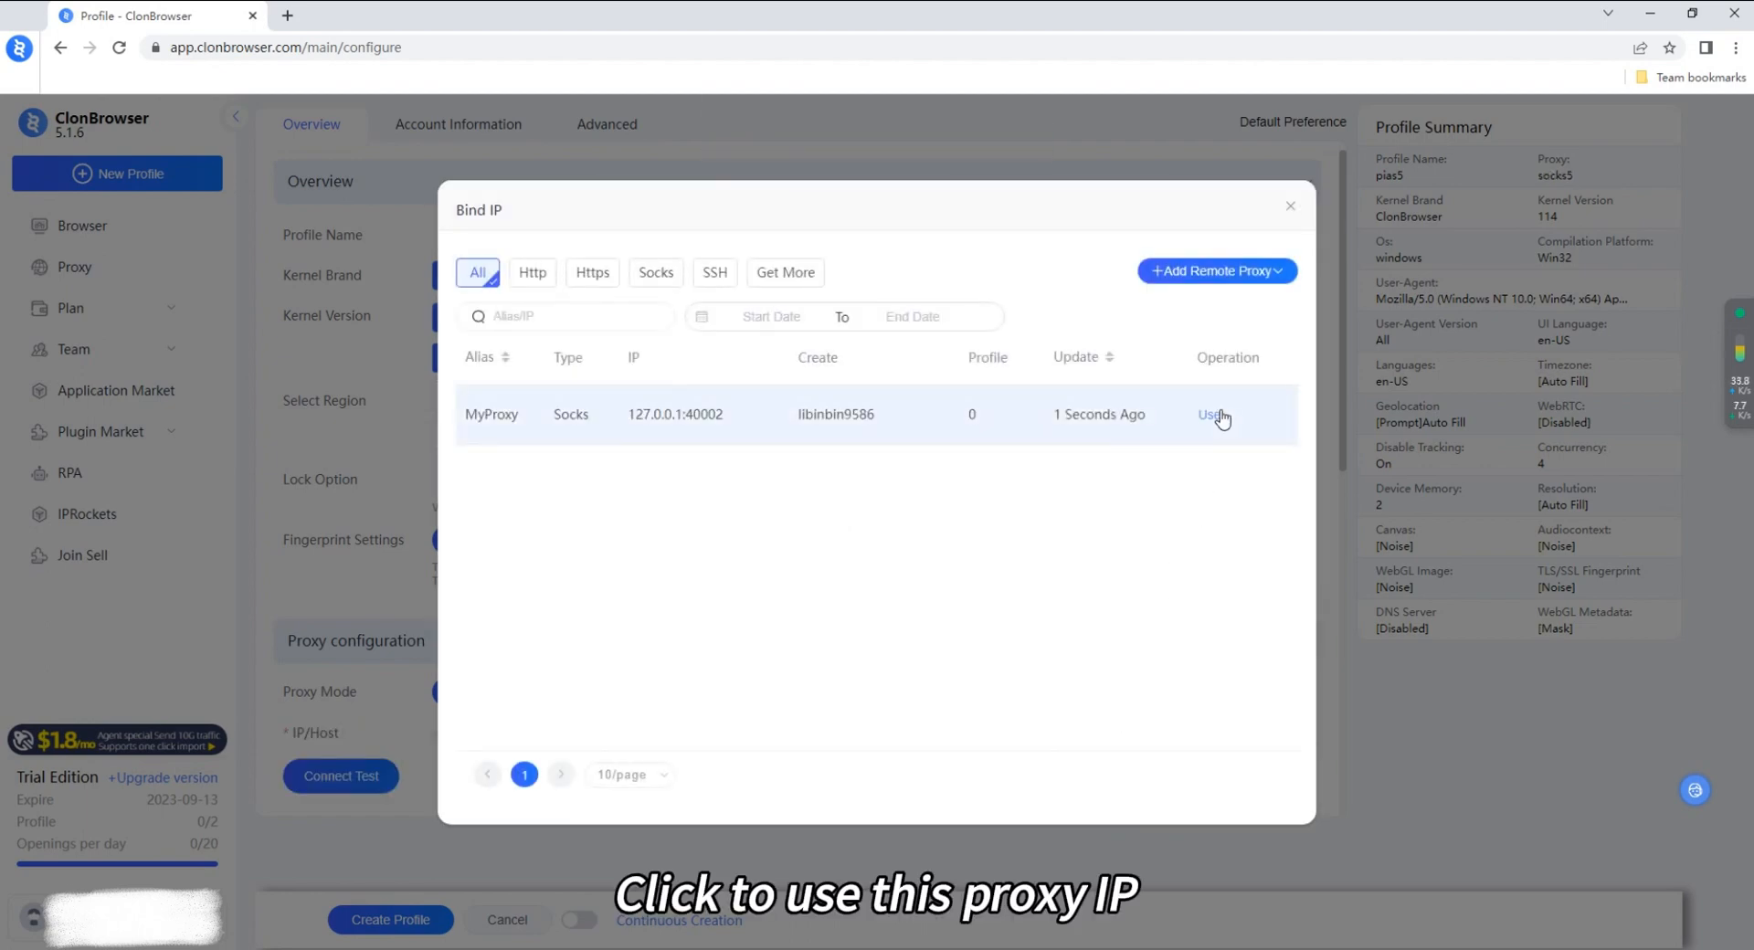
left_click(1212, 414)
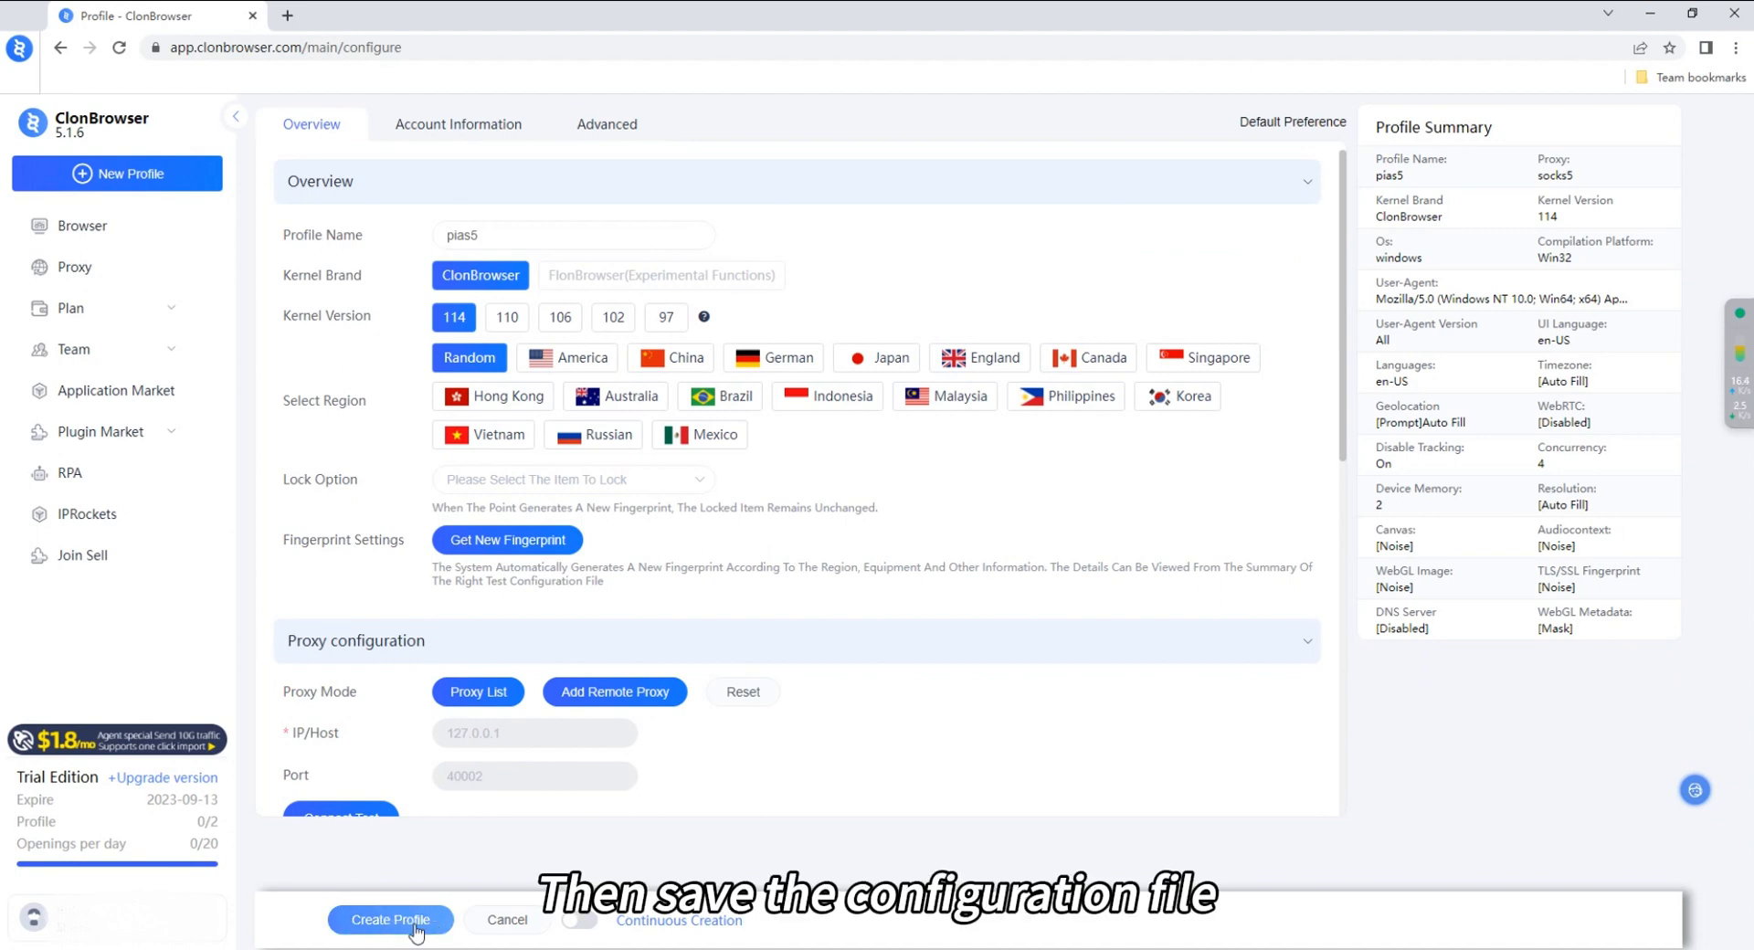
left_click(390, 919)
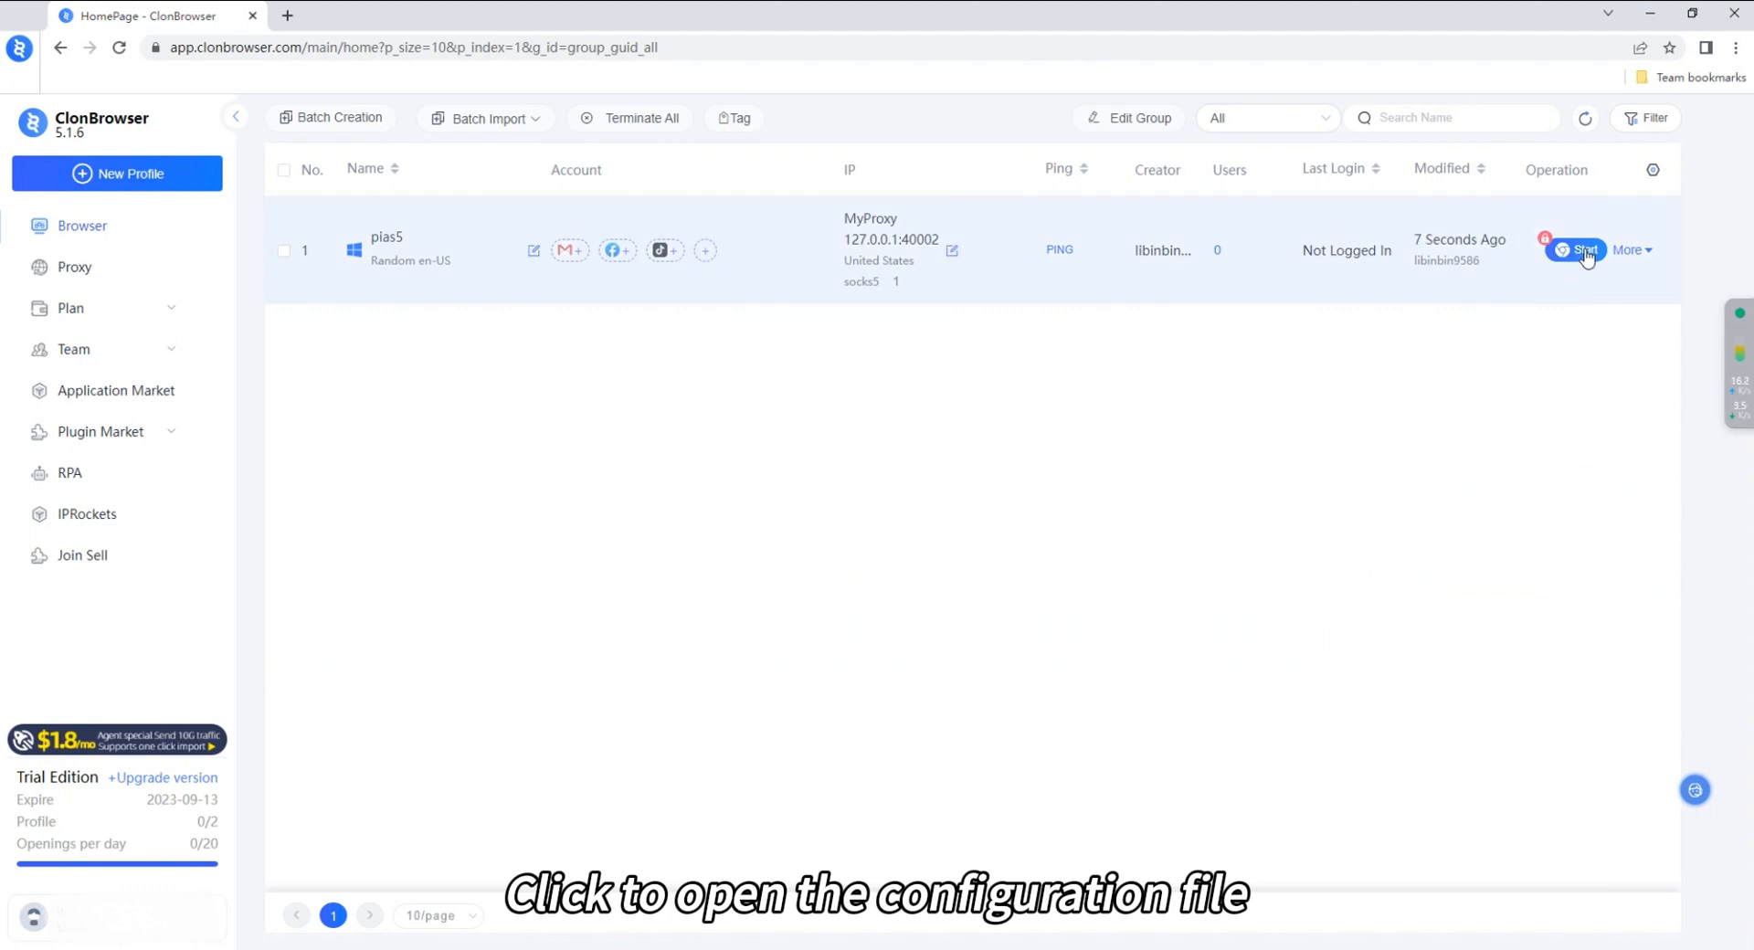
Start the pias5 profile to open its browser showing exit IP 68.71.72.199.
left_click(1577, 249)
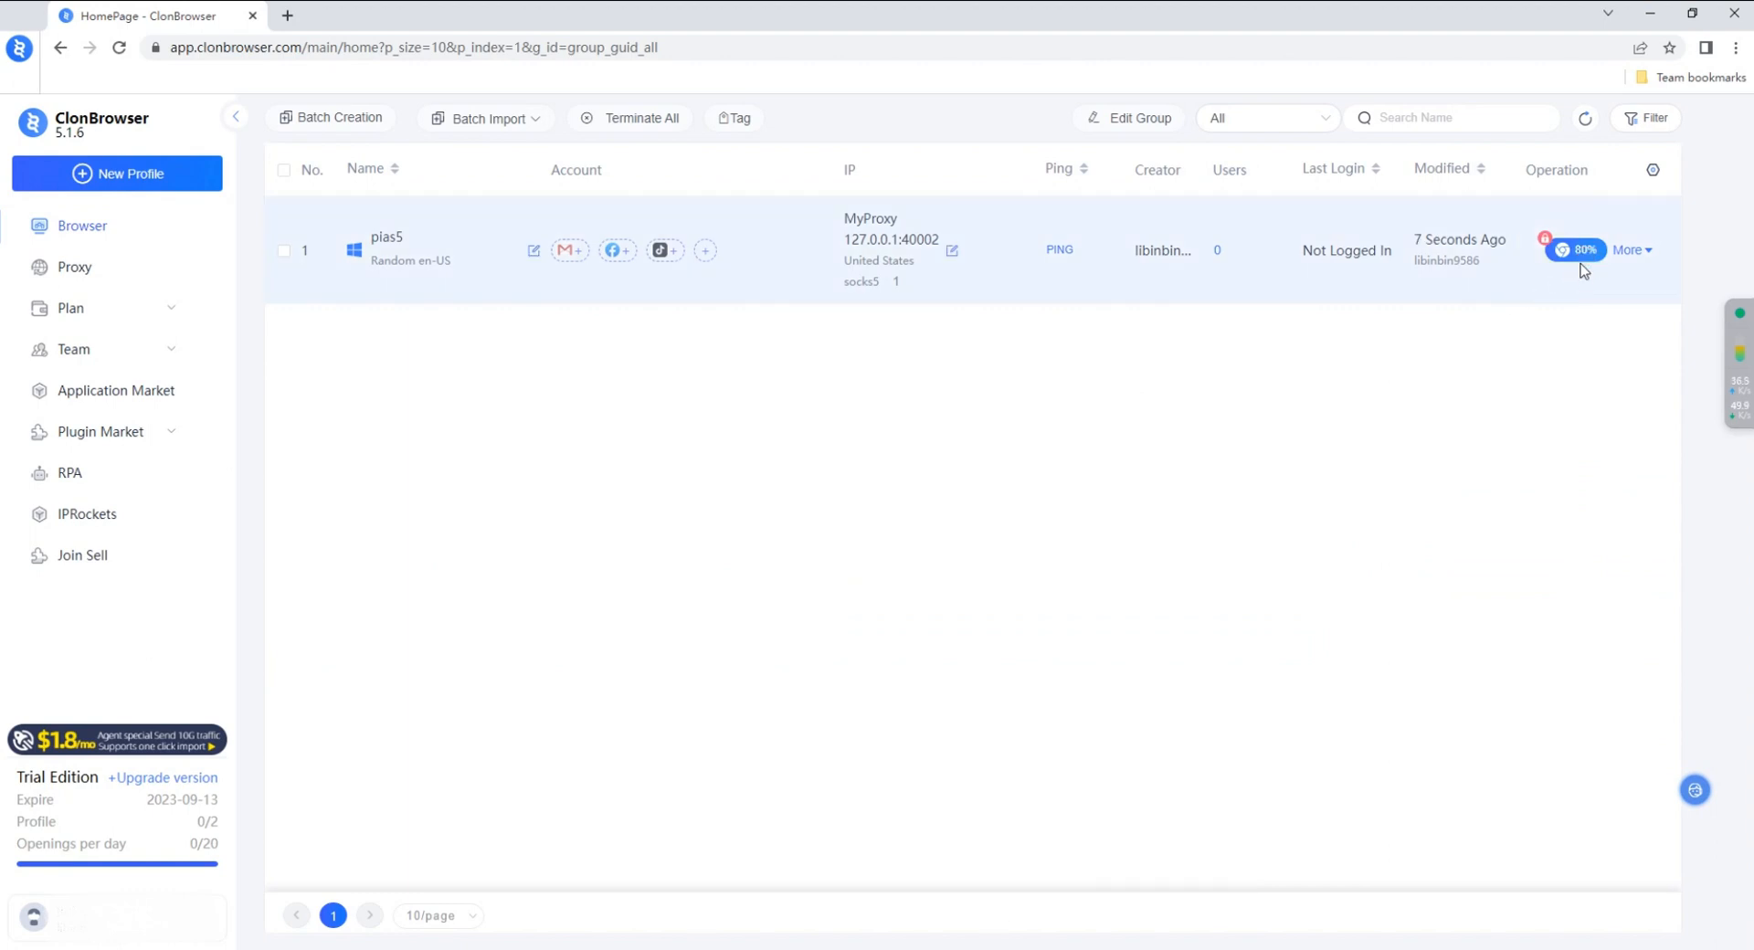
left_click(1578, 249)
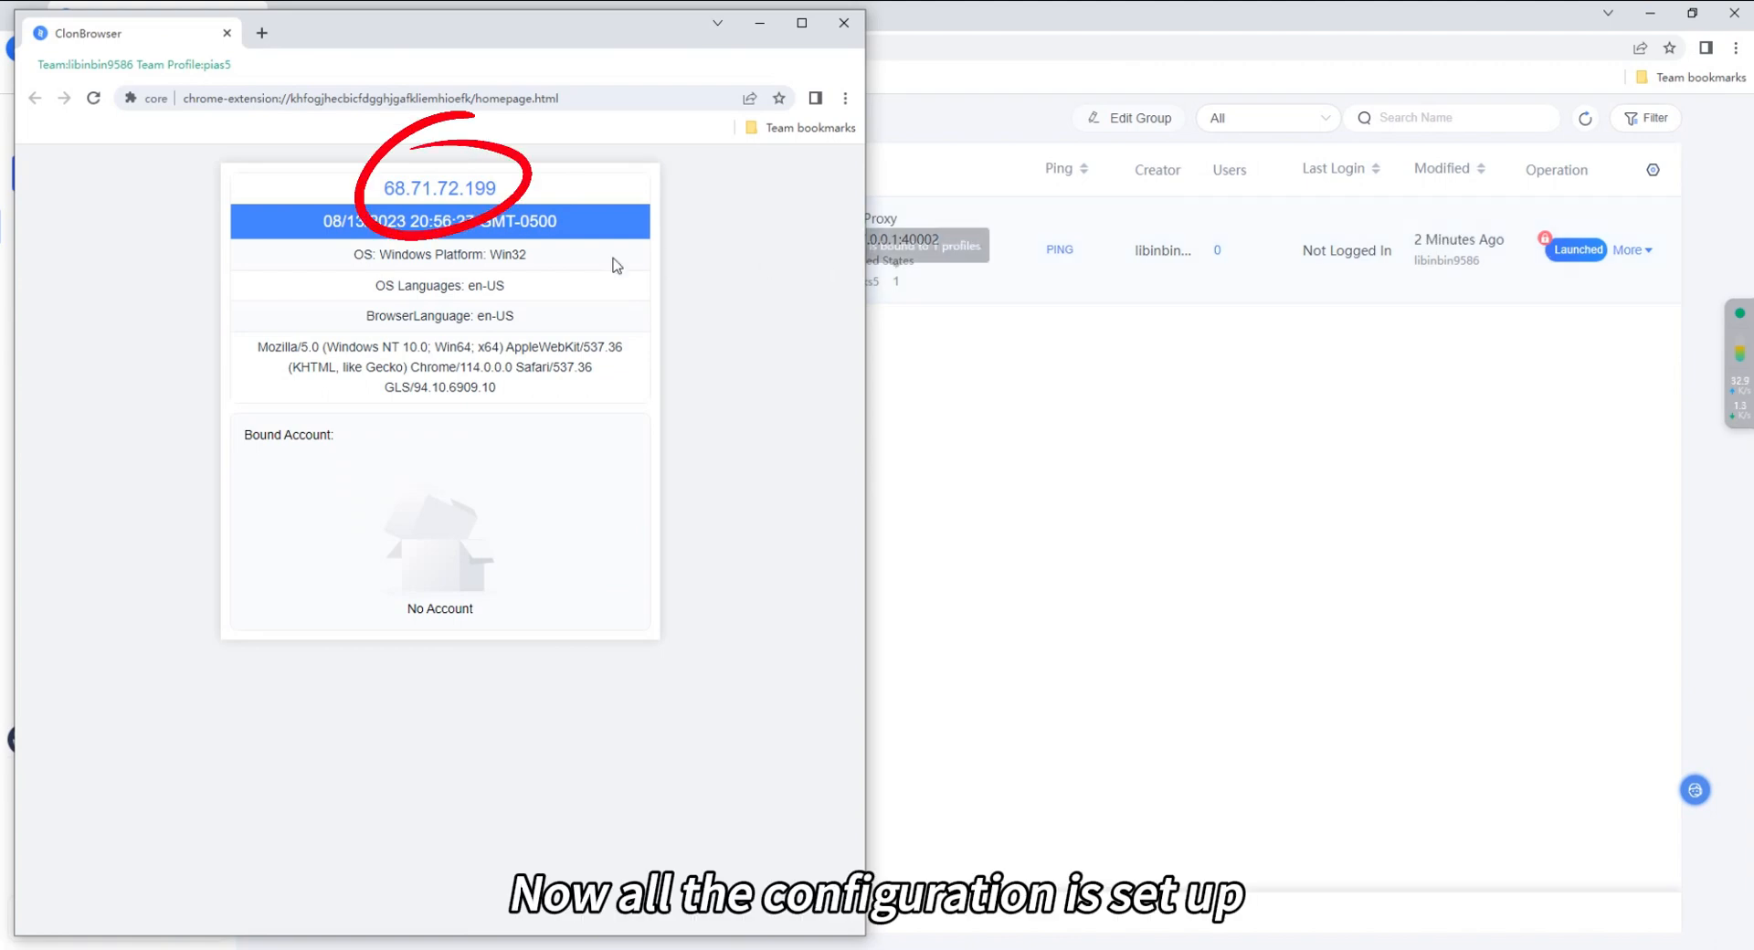